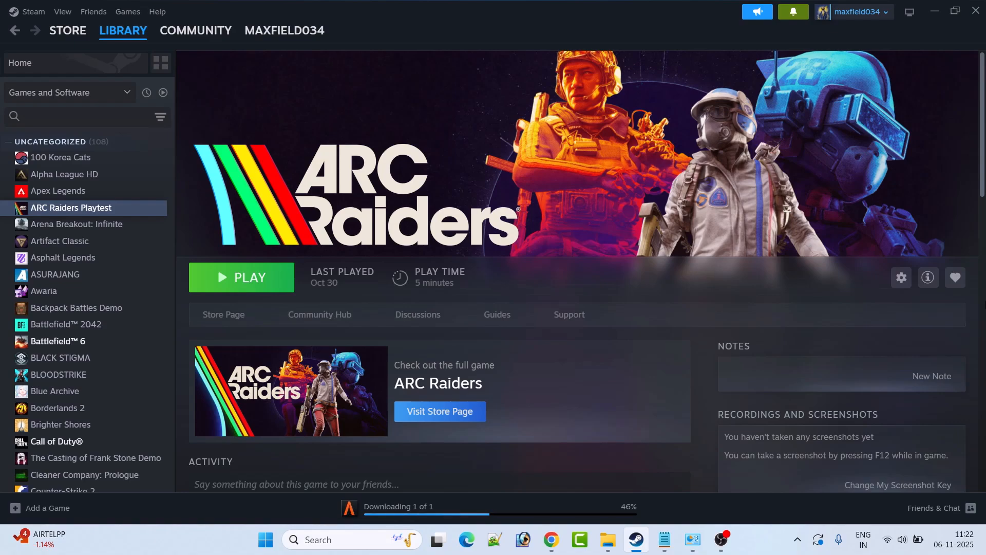
{"action": "mouse_move", "coordinate": [622, 268]}
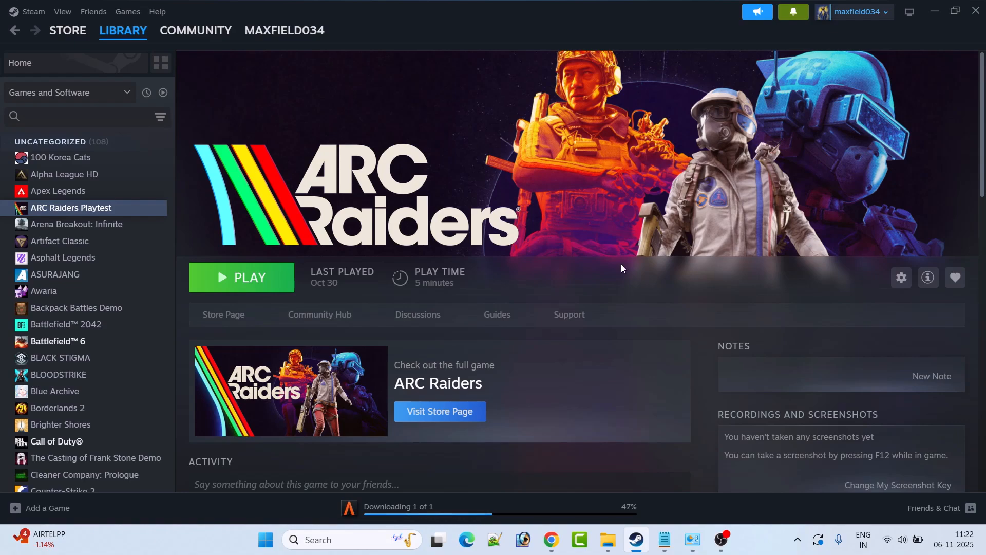
{"action": "mouse_move", "coordinate": [688, 327]}
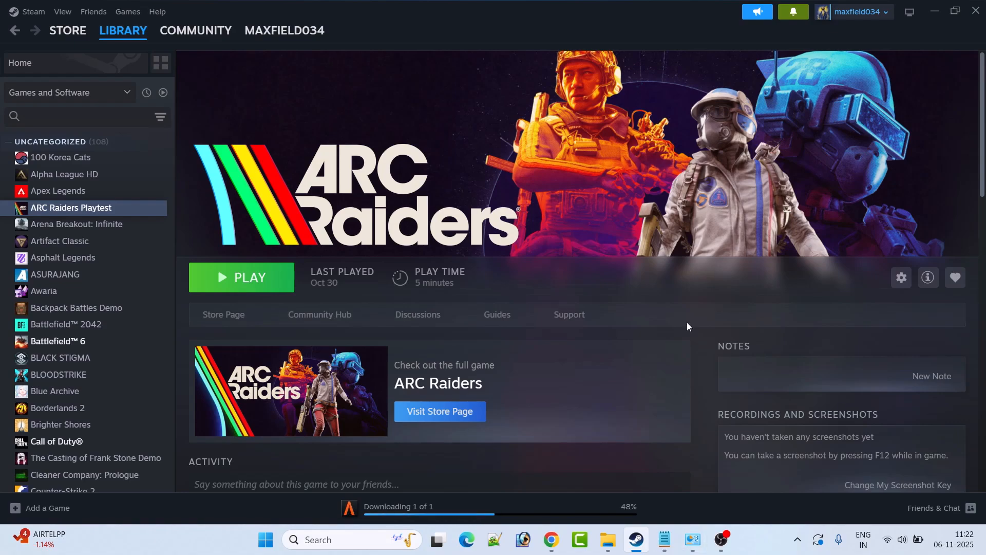
{"action": "mouse_move", "coordinate": [707, 301]}
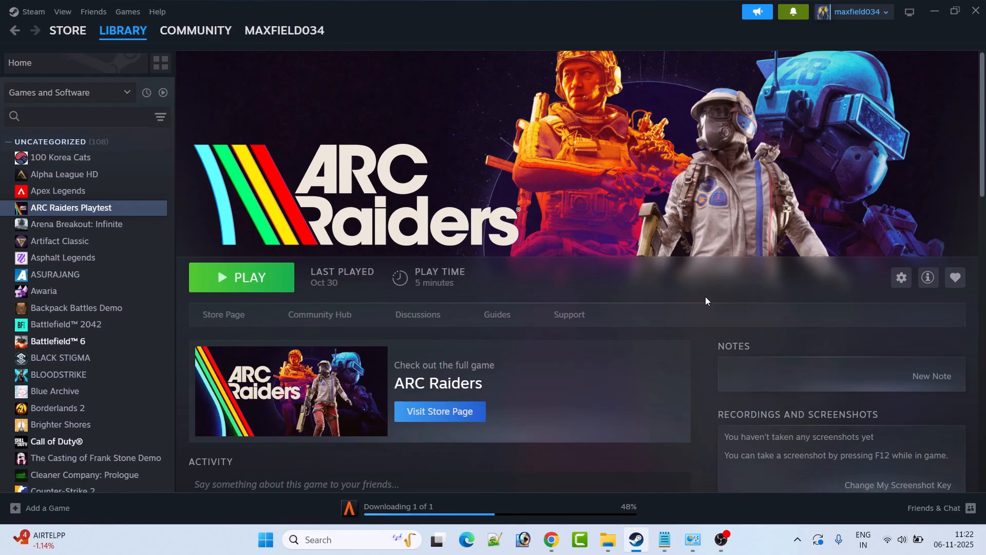
- Go to Privacy & security and reach the Microphone permissions under App permissions
{"action": "left_click", "coordinate": [265, 540]}
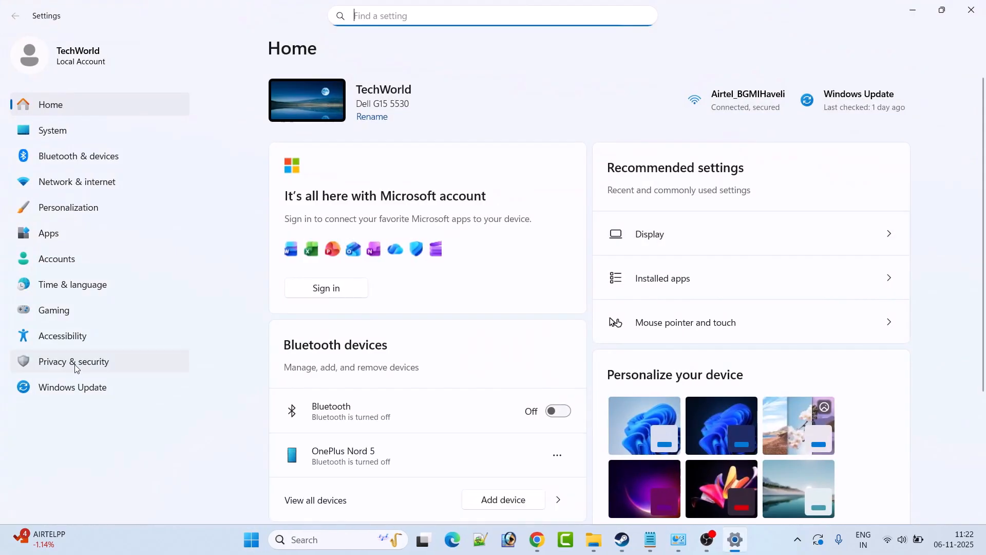
{"action": "left_click", "coordinate": [73, 360]}
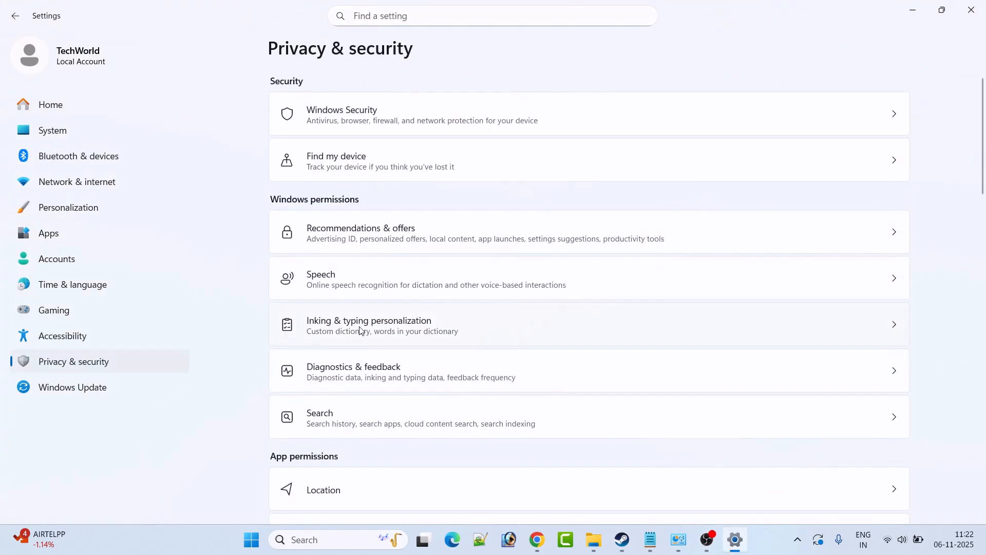
{"action": "scroll", "scroll_direction": "down", "scroll_amount": 3}
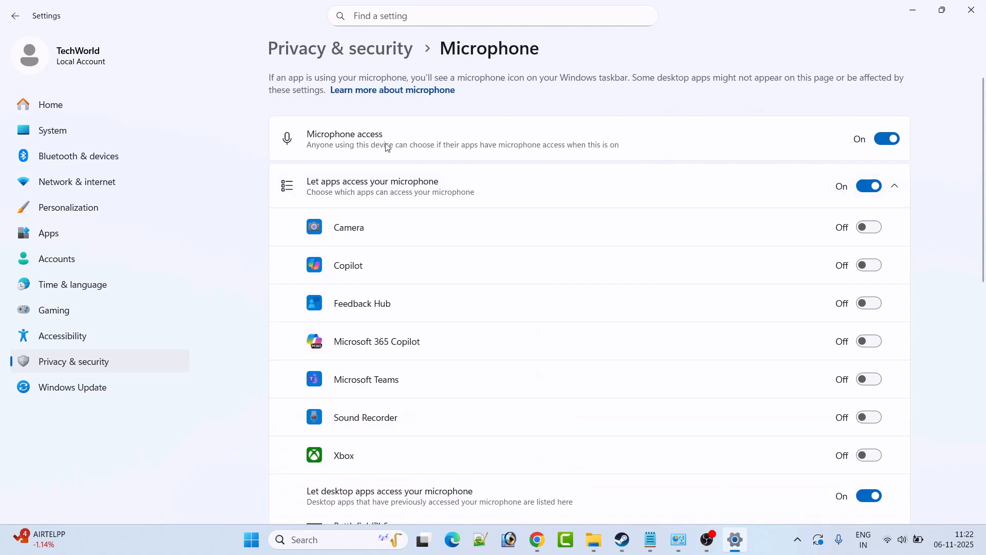
- Switch Microphone access off then on, confirming app and desktop app access stay on
{"action": "left_click", "coordinate": [886, 138]}
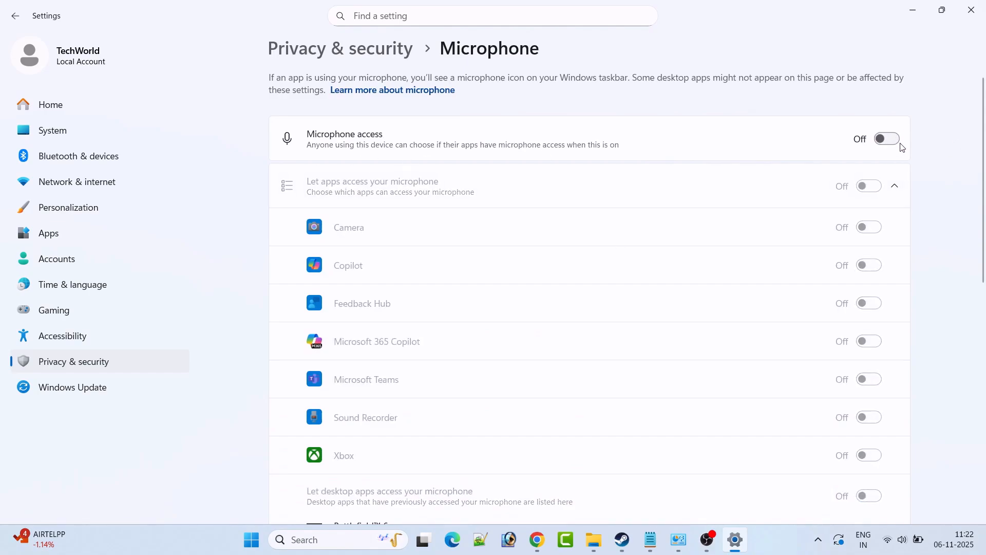
{"action": "left_click", "coordinate": [886, 138]}
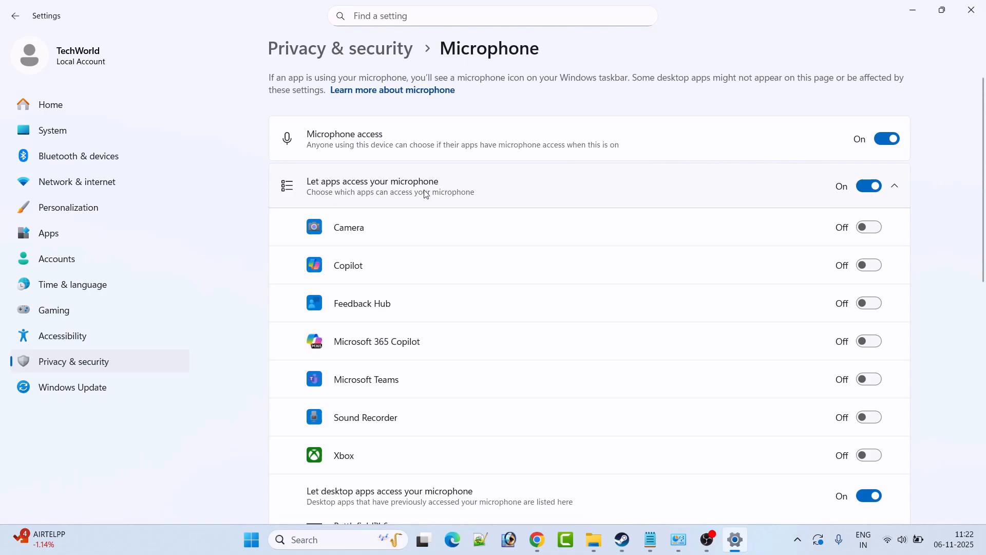
{"action": "left_click", "coordinate": [870, 186]}
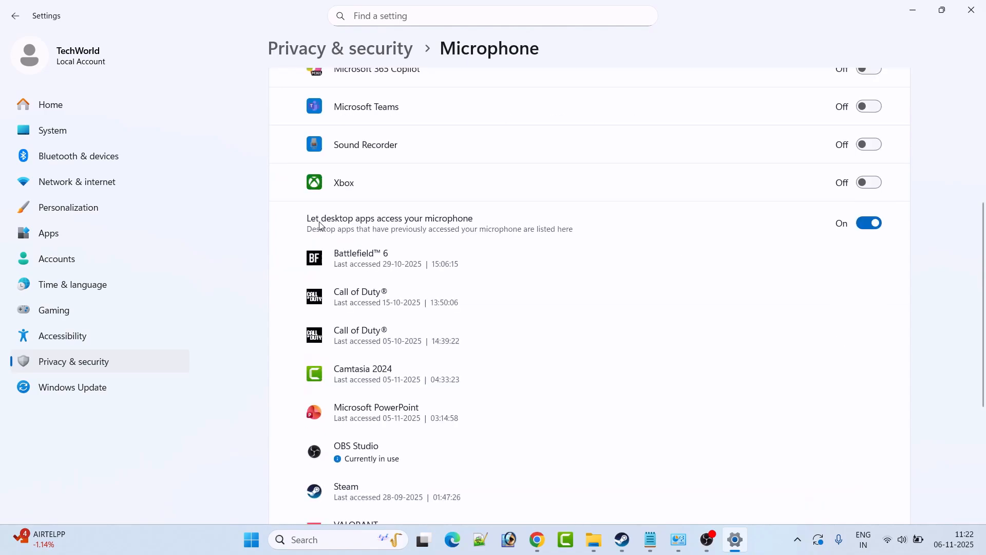
{"action": "mouse_move", "coordinate": [385, 229]}
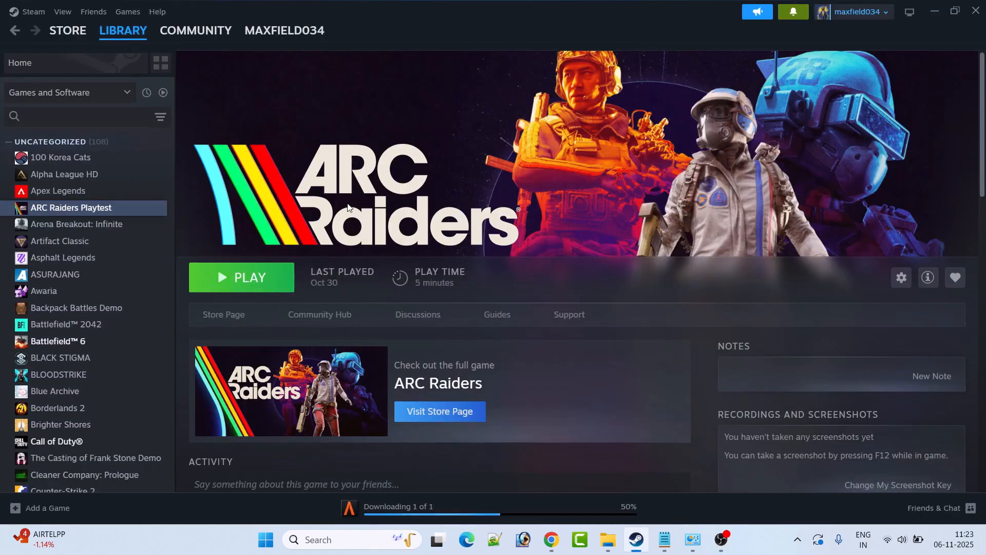
{"action": "mouse_move", "coordinate": [389, 215]}
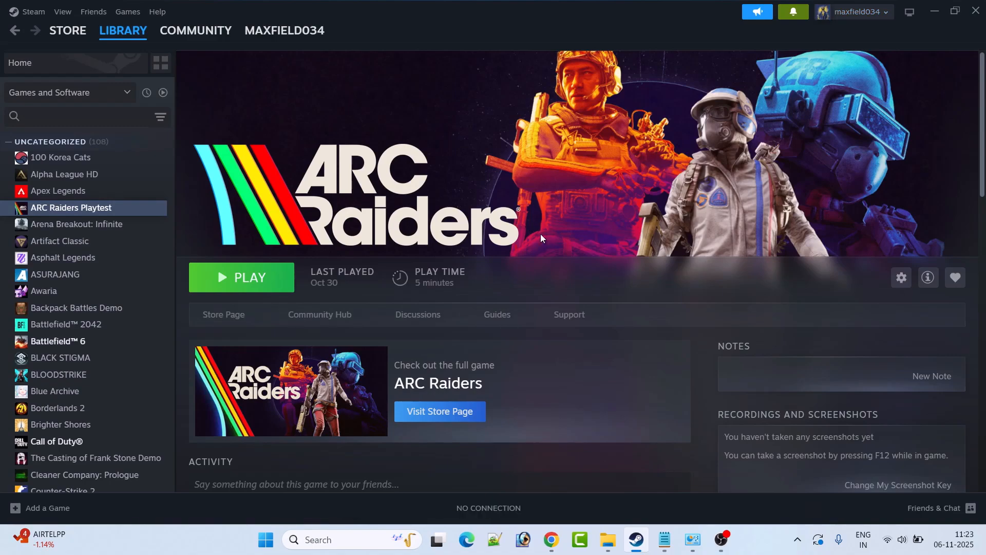
{"action": "mouse_move", "coordinate": [545, 245]}
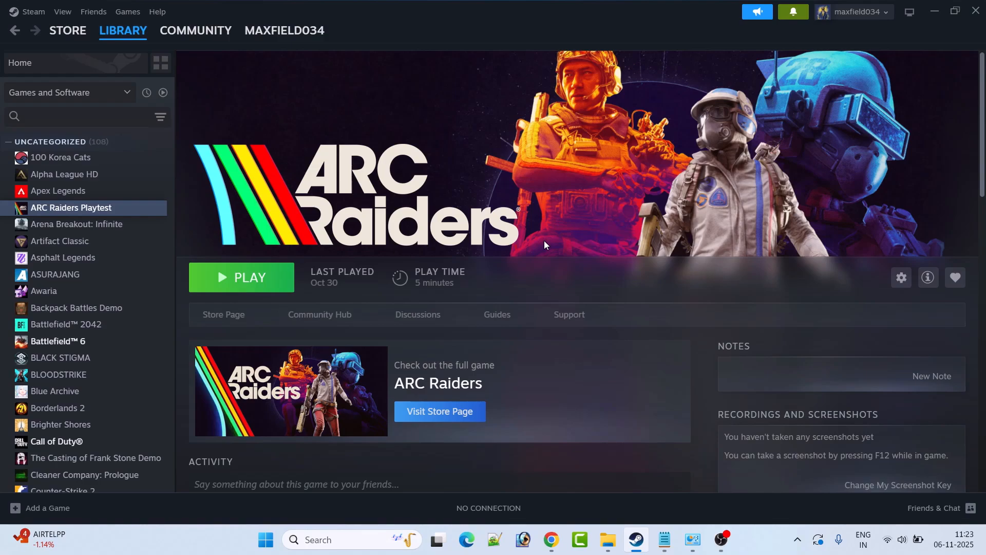
{"action": "left_click", "coordinate": [265, 540]}
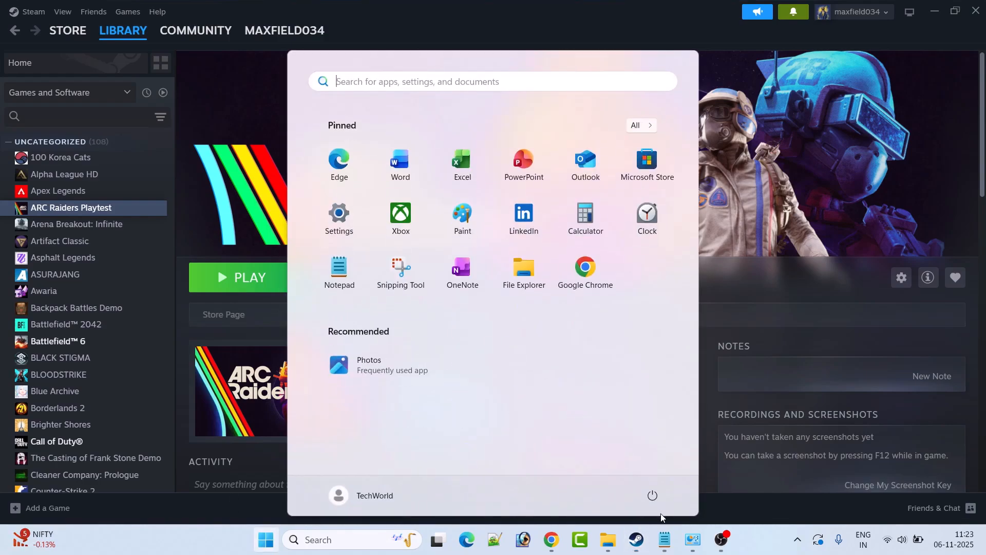
{"action": "left_click", "coordinate": [653, 496]}
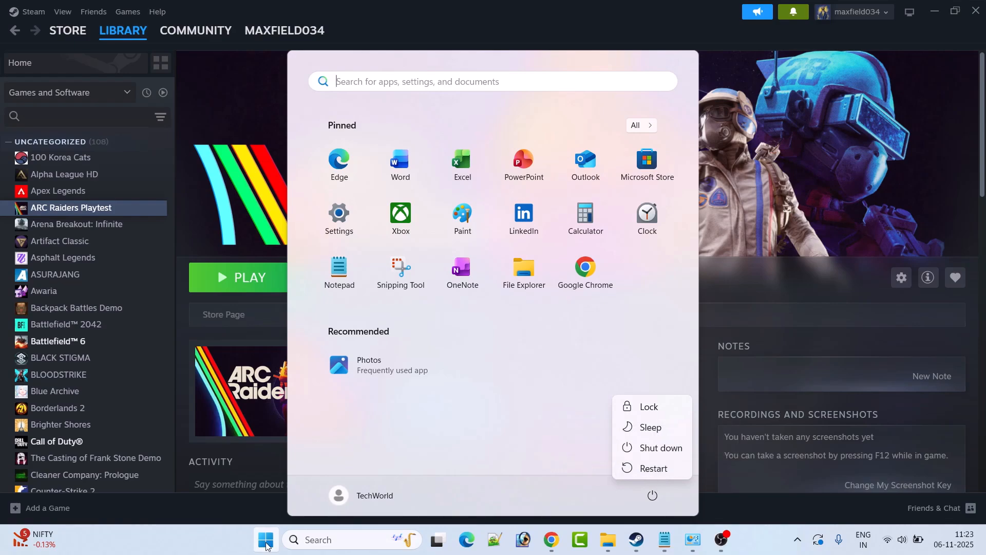
{"action": "left_click", "coordinate": [265, 540]}
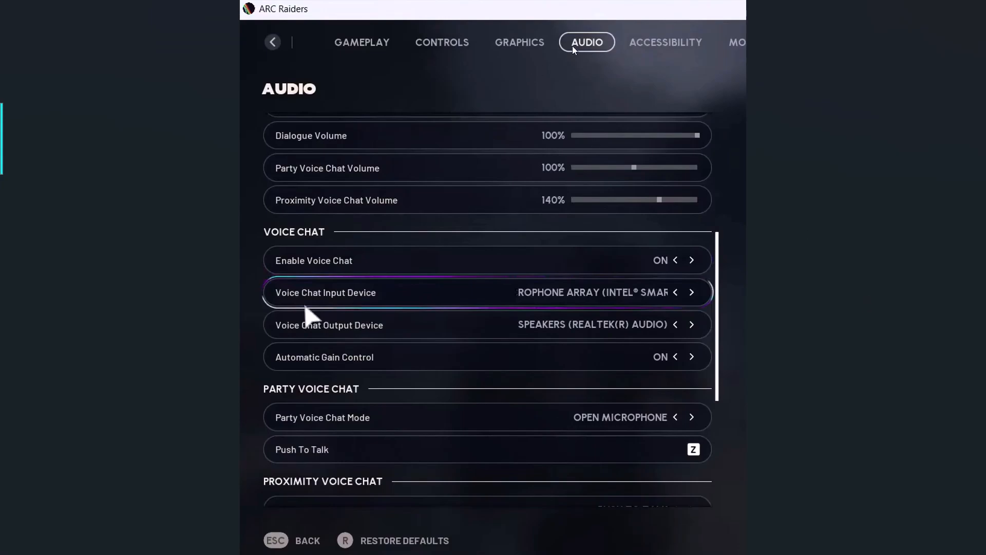
{"action": "mouse_move", "coordinate": [273, 246]}
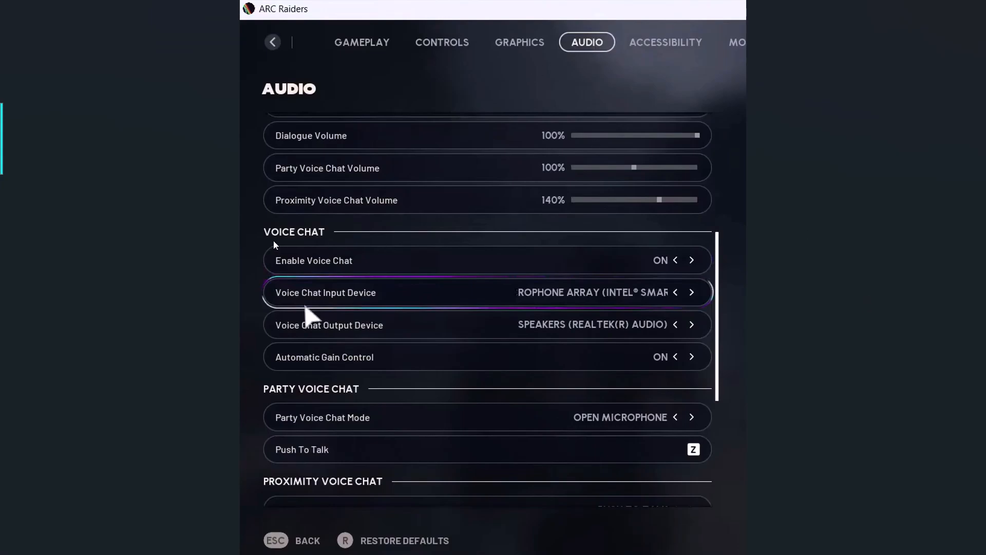
{"action": "mouse_move", "coordinate": [284, 299]}
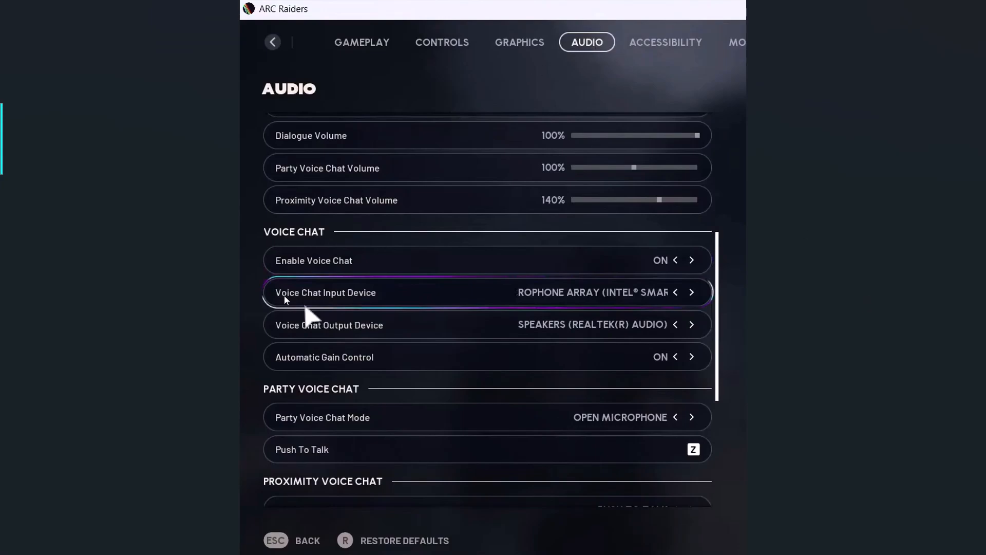
{"action": "mouse_move", "coordinate": [523, 305]}
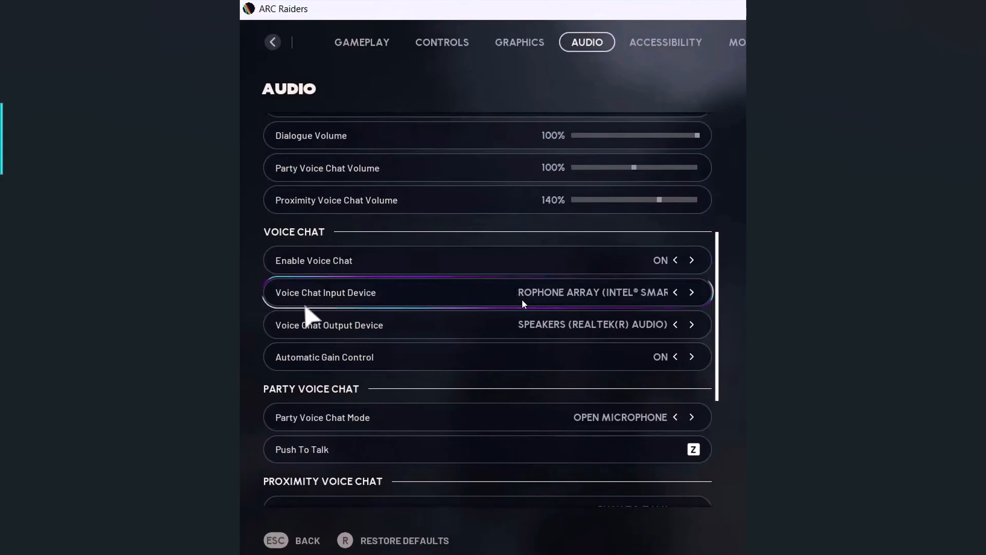
{"action": "mouse_move", "coordinate": [628, 302]}
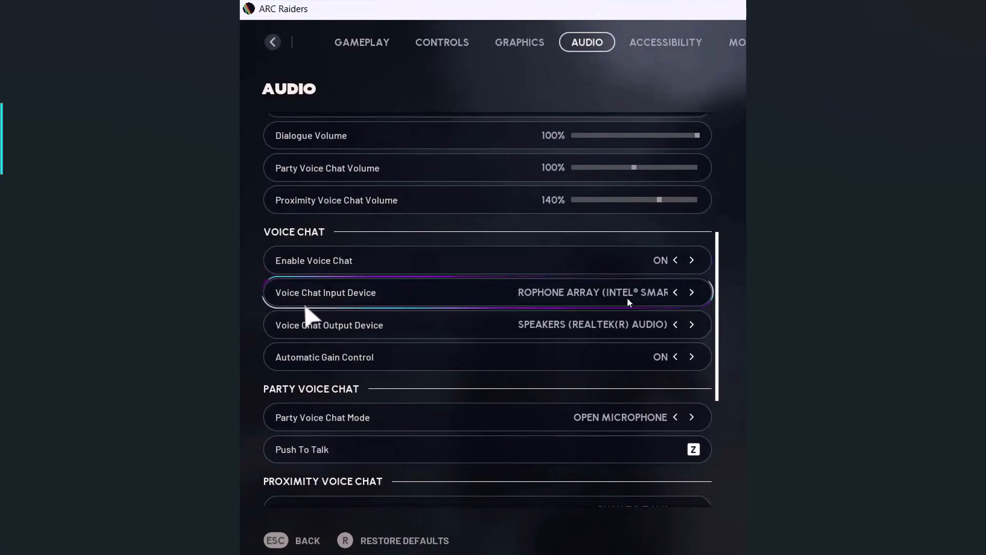
{"action": "mouse_move", "coordinate": [582, 300]}
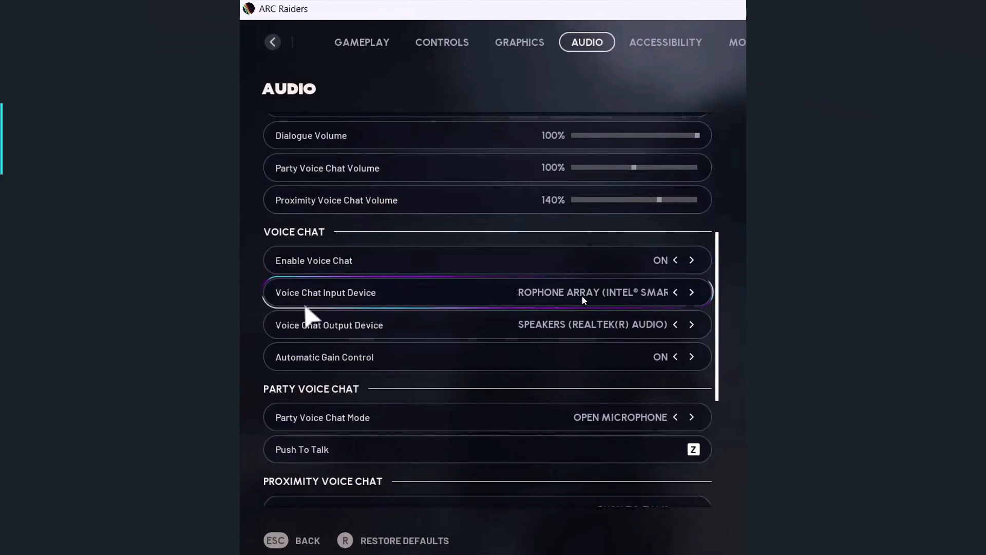
{"action": "mouse_move", "coordinate": [550, 339]}
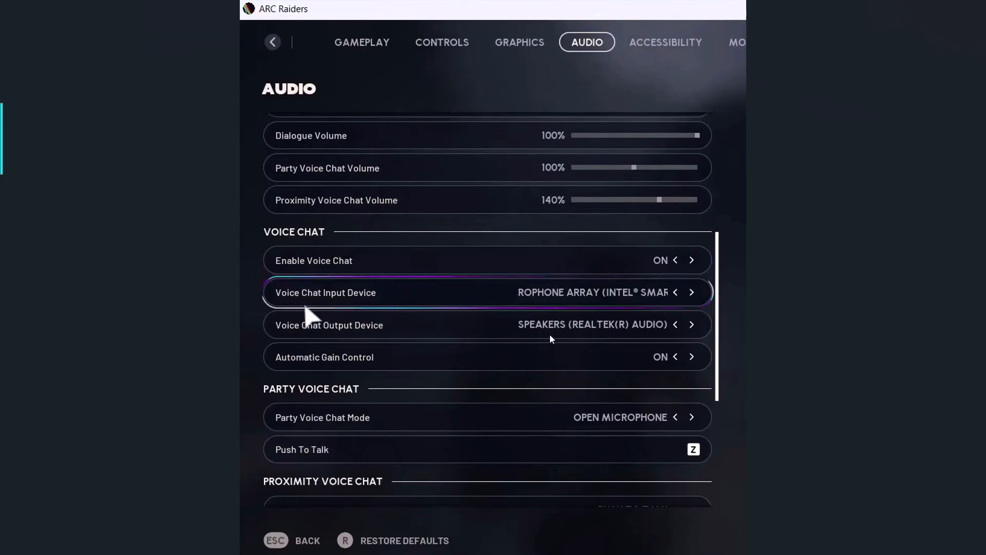
{"action": "mouse_move", "coordinate": [591, 337]}
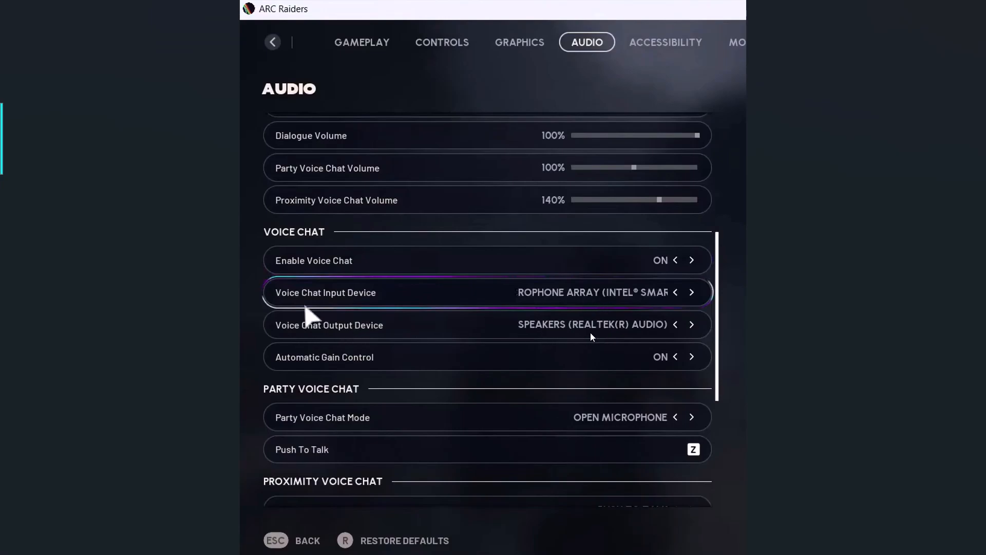
{"action": "mouse_move", "coordinate": [516, 337]}
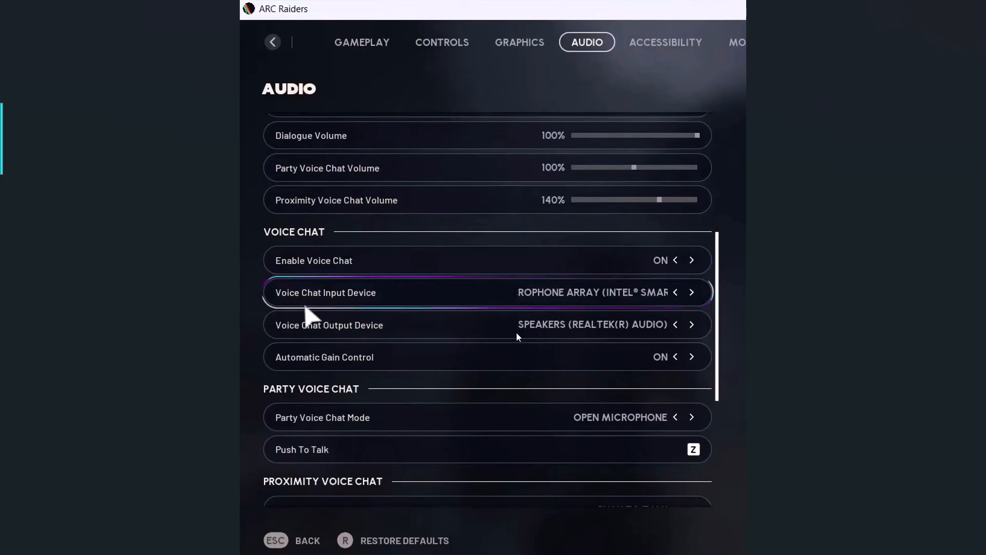
{"action": "mouse_move", "coordinate": [593, 332]}
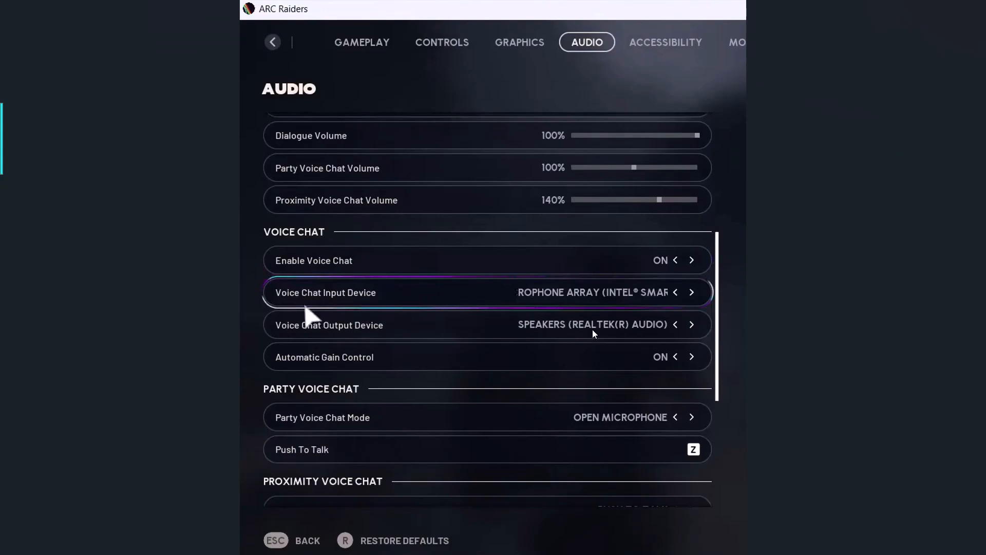
{"action": "mouse_move", "coordinate": [604, 337]}
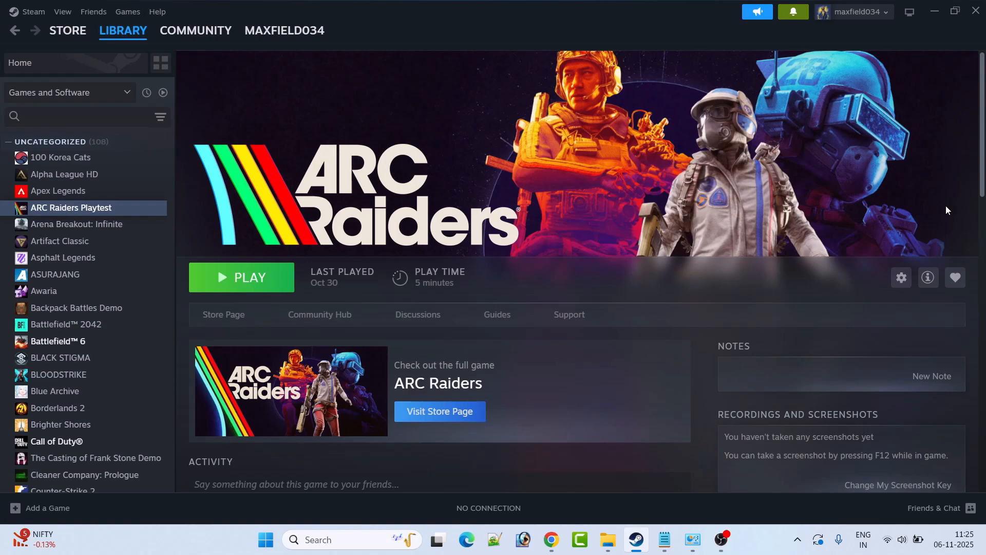
{"action": "mouse_move", "coordinate": [584, 252]}
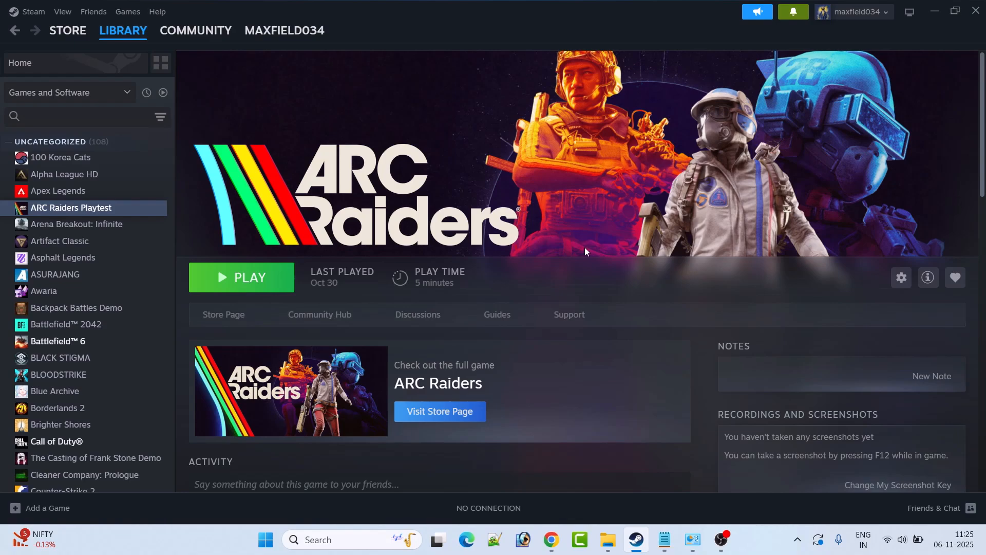
{"action": "mouse_move", "coordinate": [608, 217]}
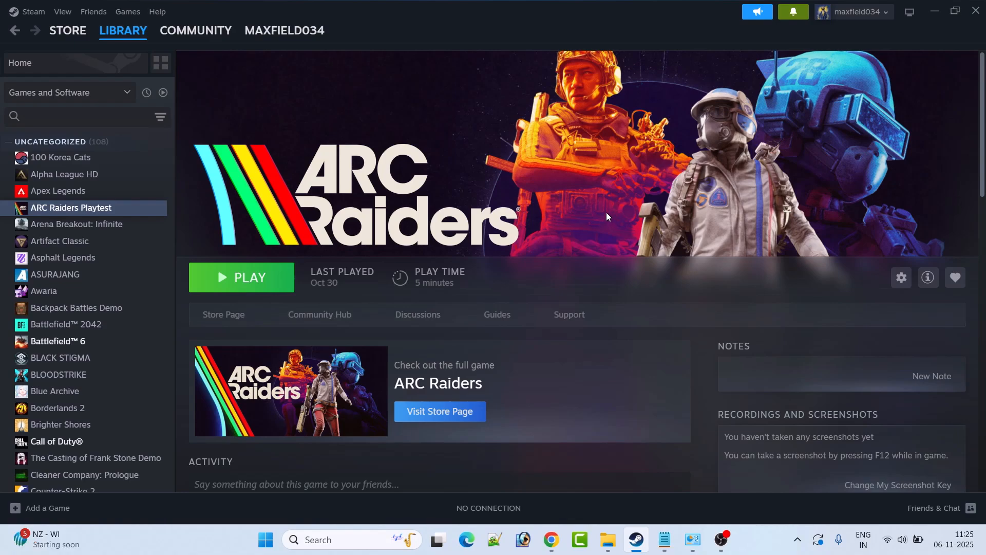
{"action": "mouse_move", "coordinate": [434, 217]}
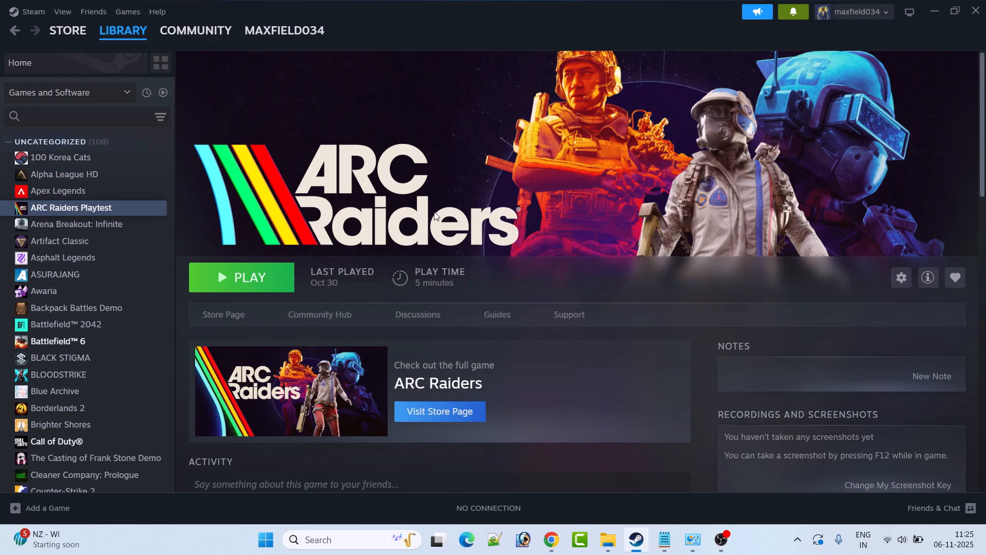
{"action": "mouse_move", "coordinate": [617, 246]}
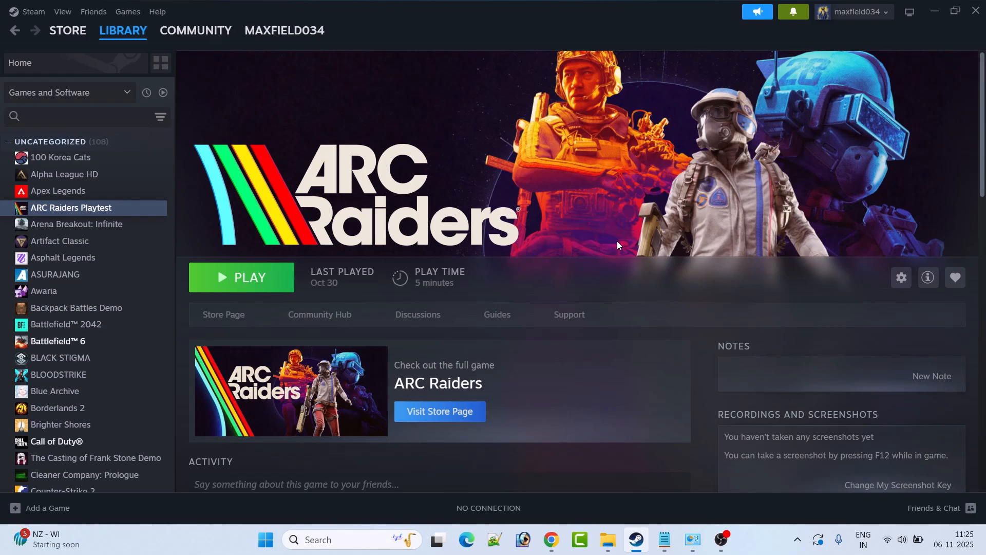
{"action": "mouse_move", "coordinate": [609, 248]}
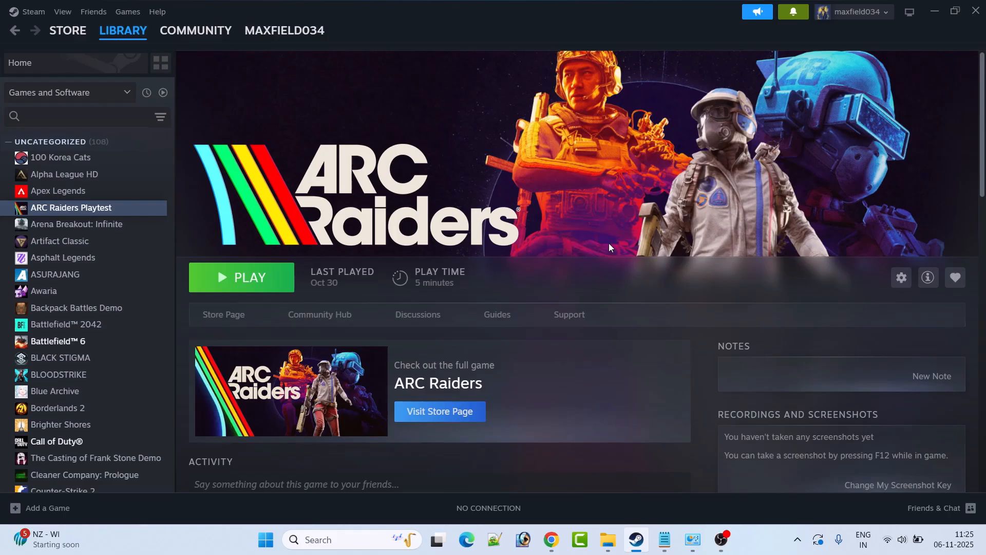